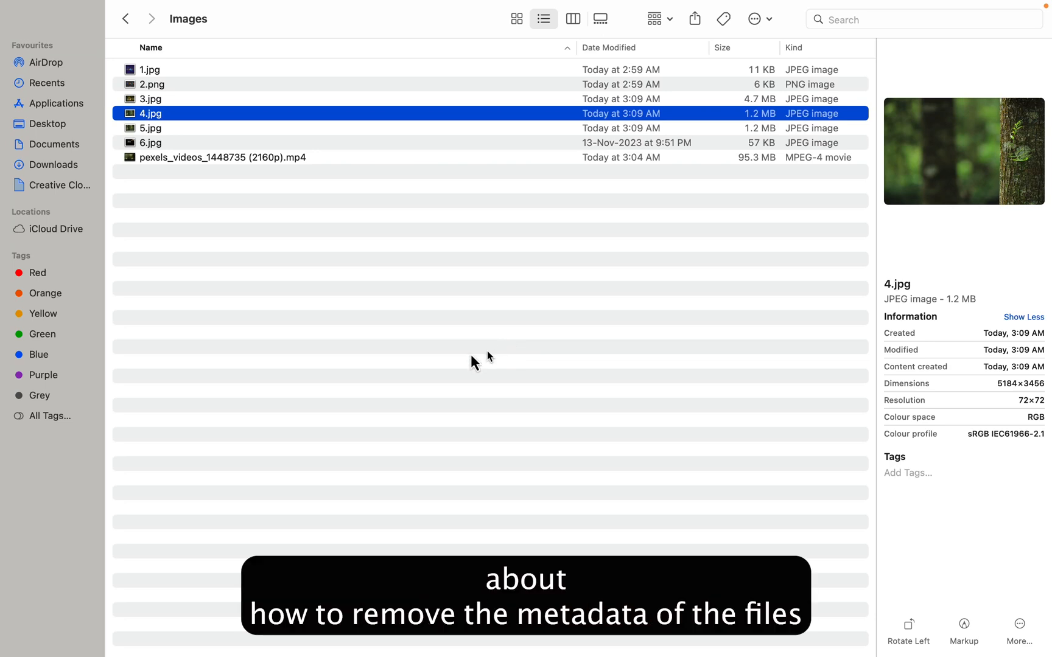
pyautogui.moveTo(210, 231)
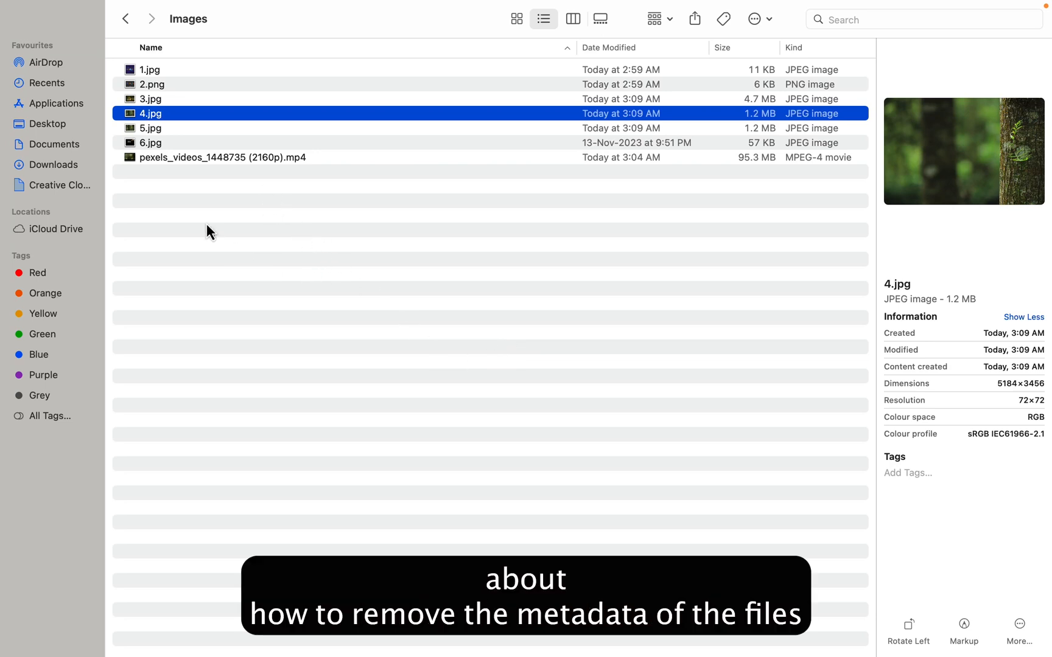
# Inspect the Finder info and download source for 1.jpg and the pexels video
pyautogui.click(151, 69)
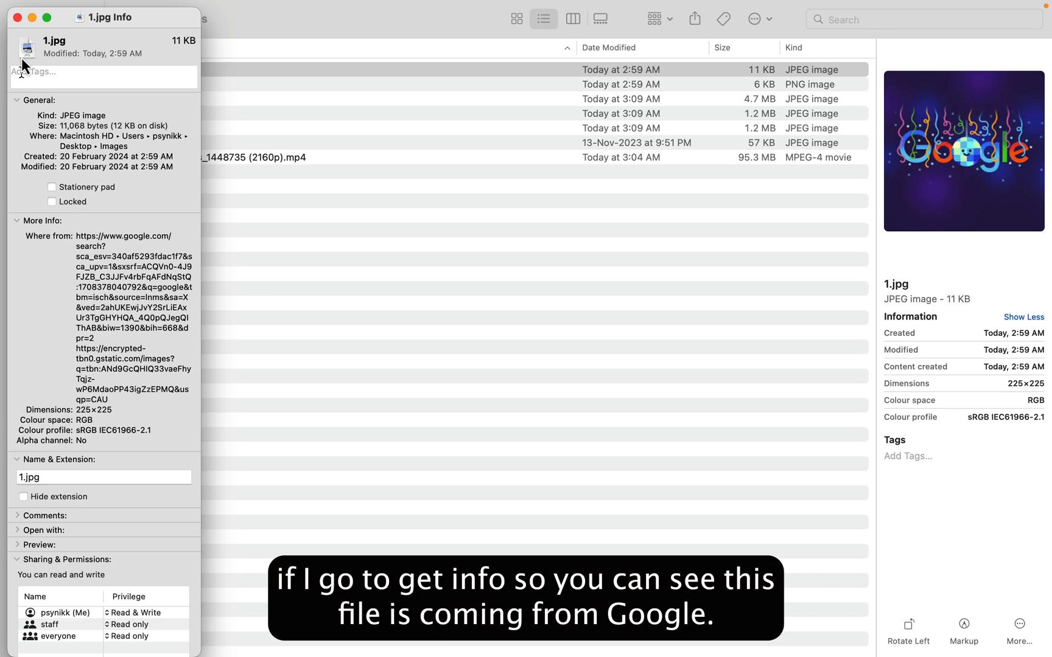
pyautogui.click(18, 17)
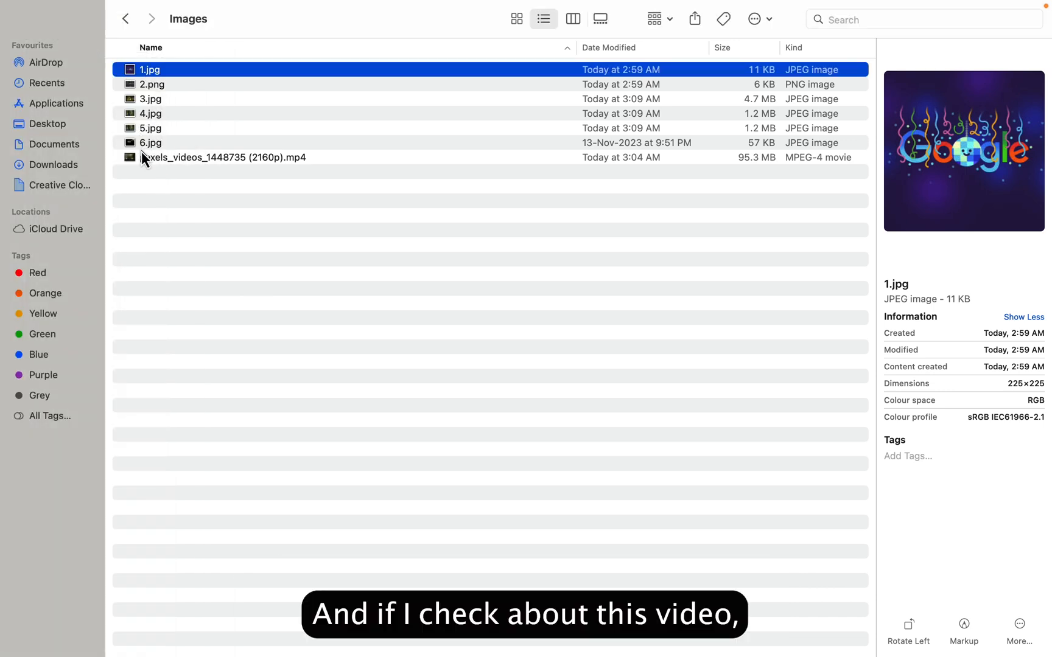
pyautogui.rightClick(223, 157)
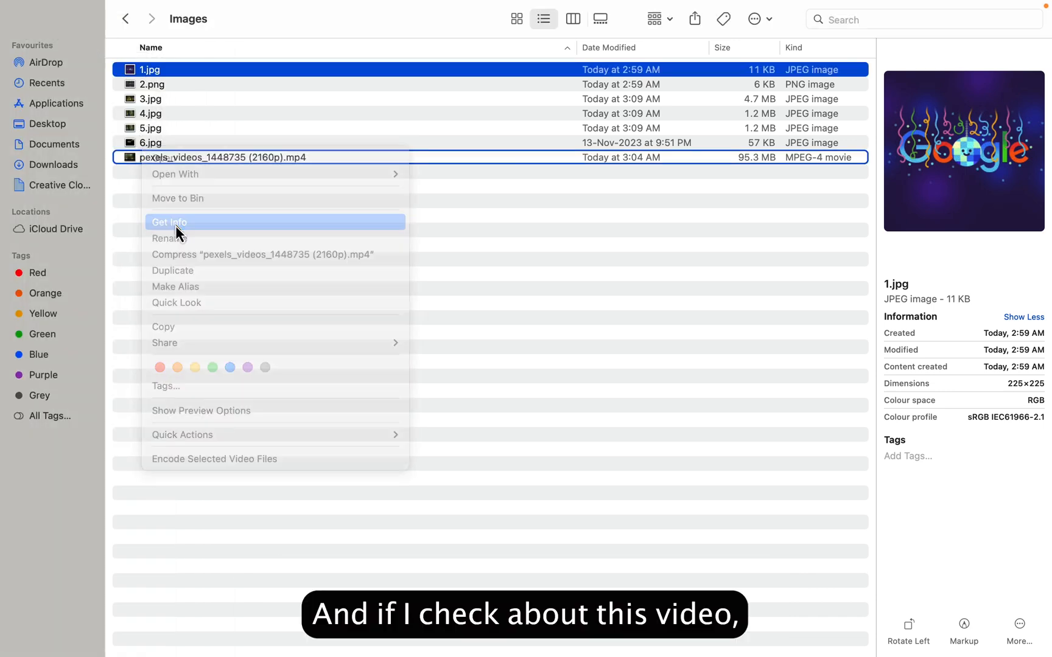
pyautogui.click(169, 222)
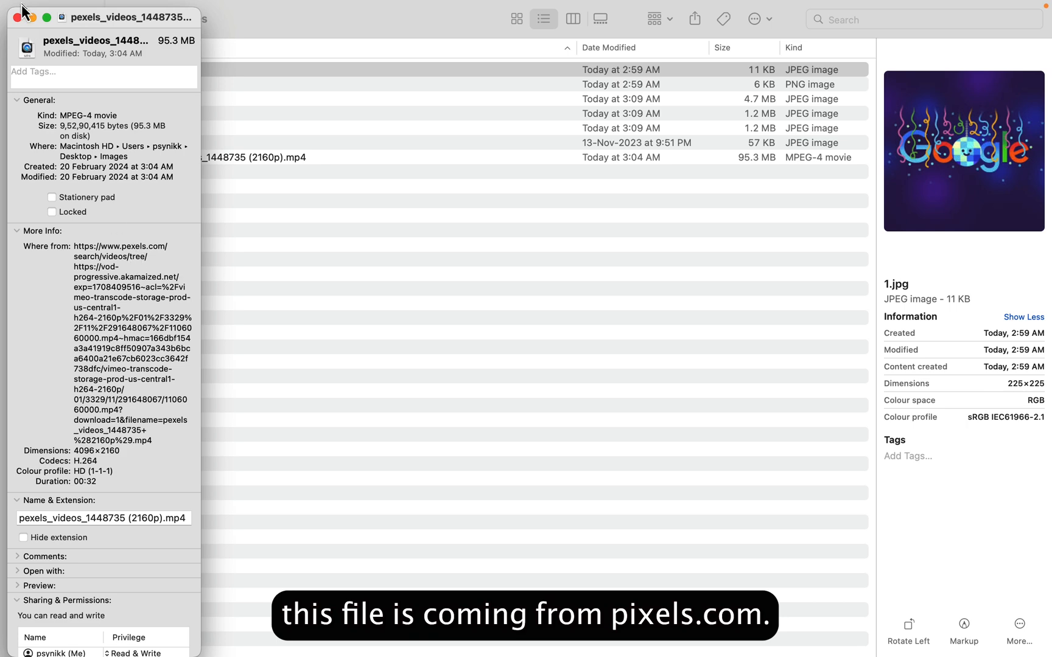
pyautogui.click(151, 143)
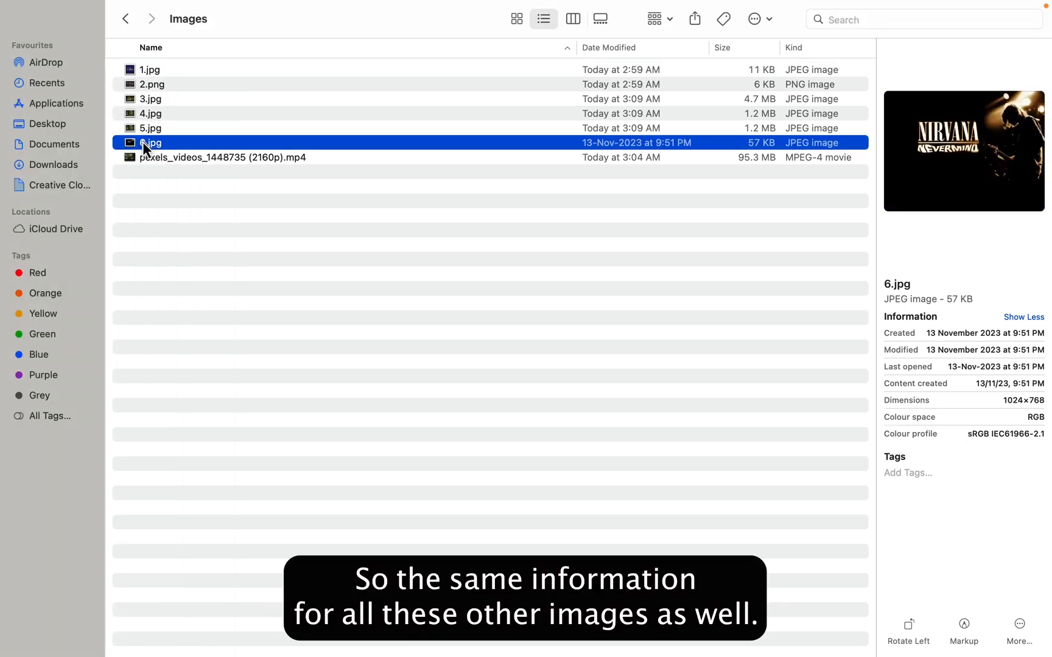
# Check 6.jpg's download source, then move into Desktop/Images in Terminal and list files
pyautogui.rightClick(151, 142)
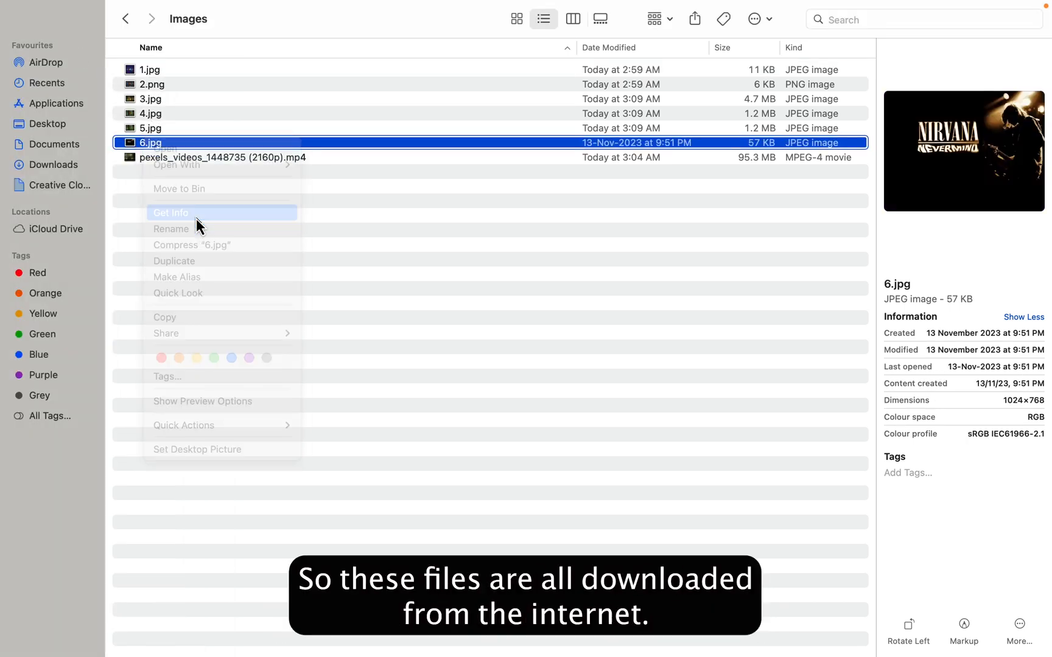
pyautogui.click(171, 212)
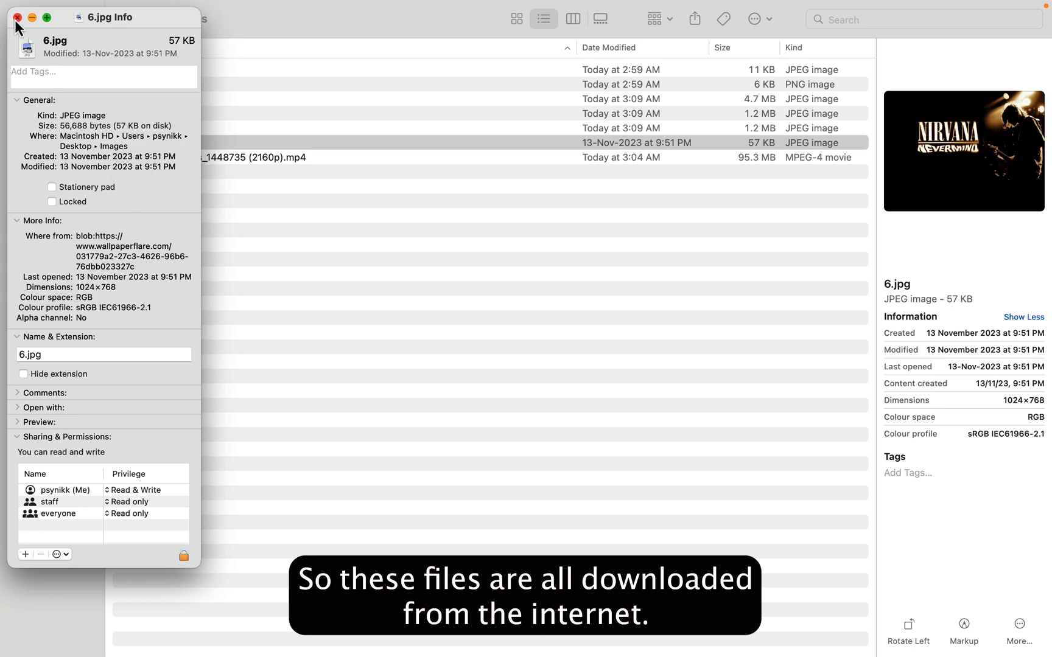
pyautogui.click(18, 18)
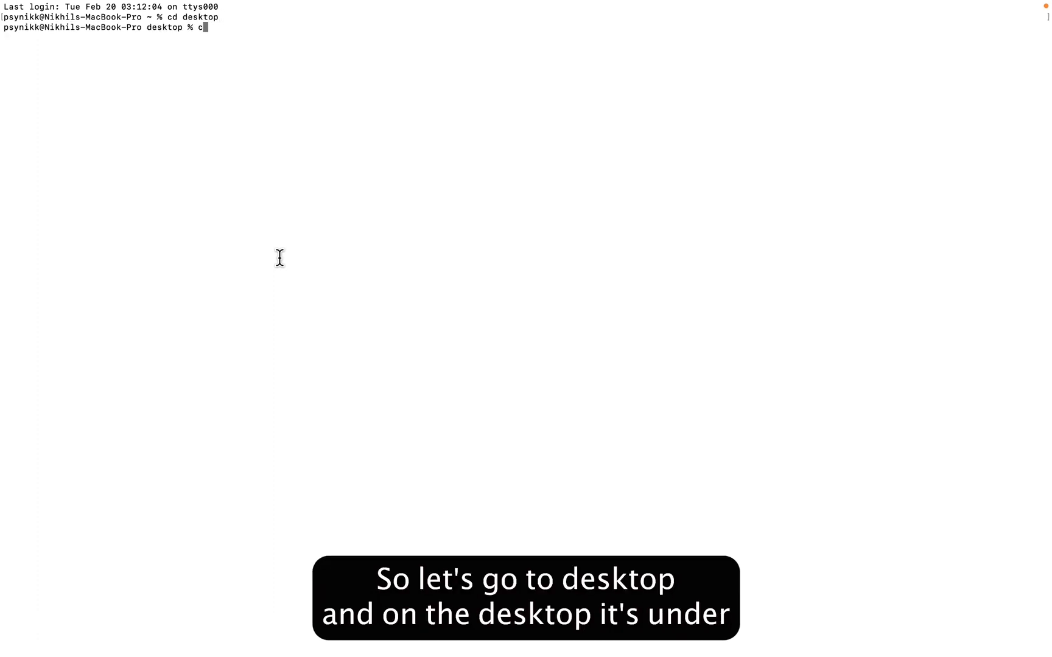
pyautogui.write('d images')
pyautogui.write('ls')
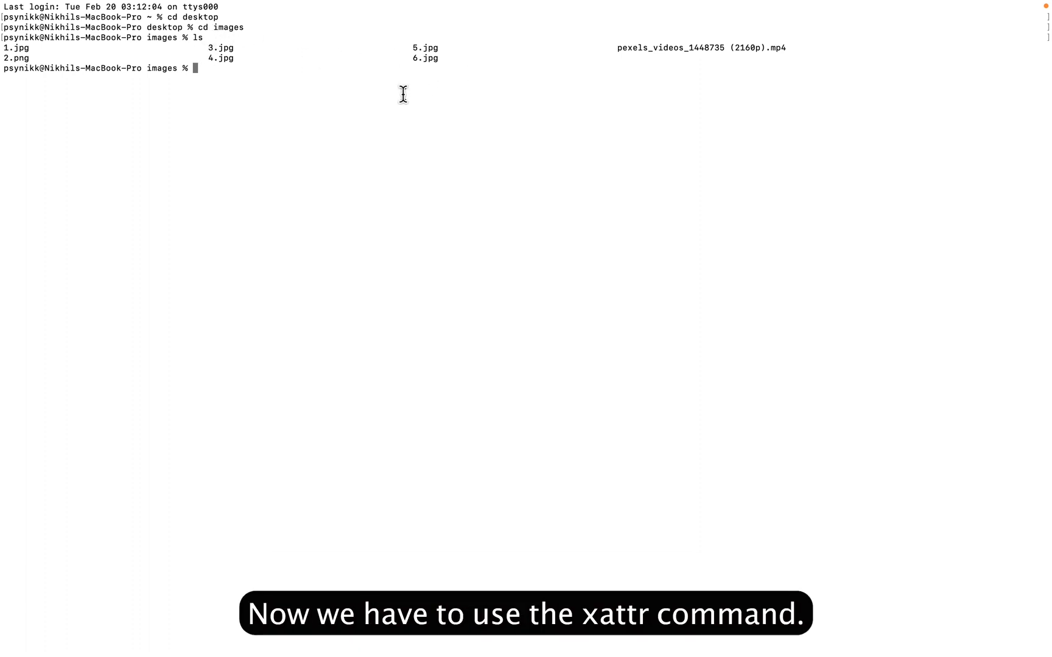
pyautogui.write('xattr 1')
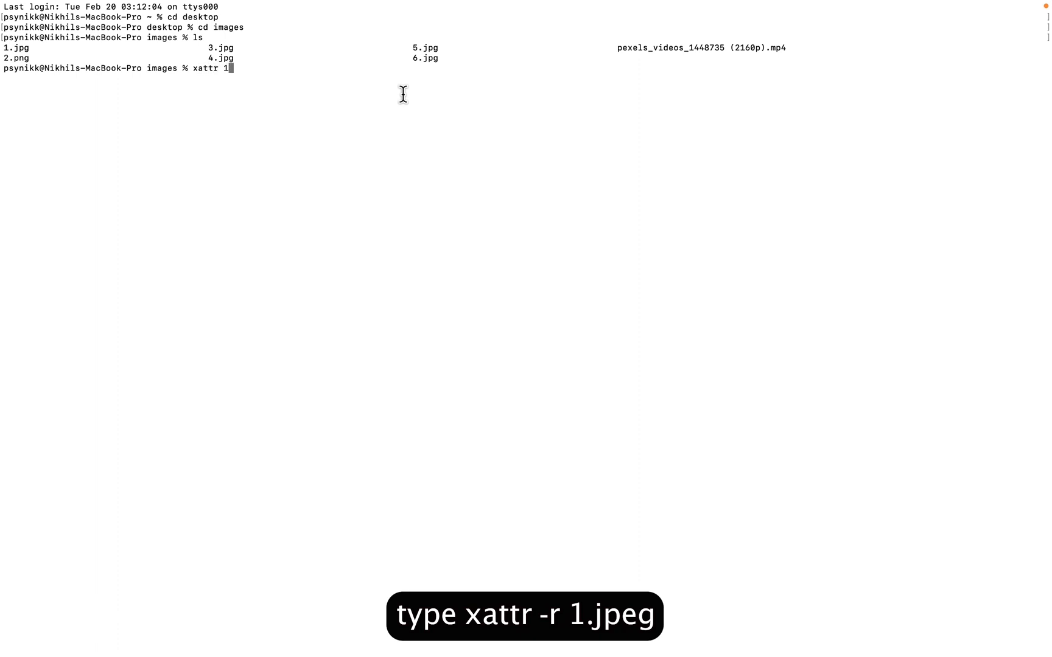
# List 1.jpg's download-source and quarantine attributes, then remove them with xattr -c
pyautogui.write('-r')
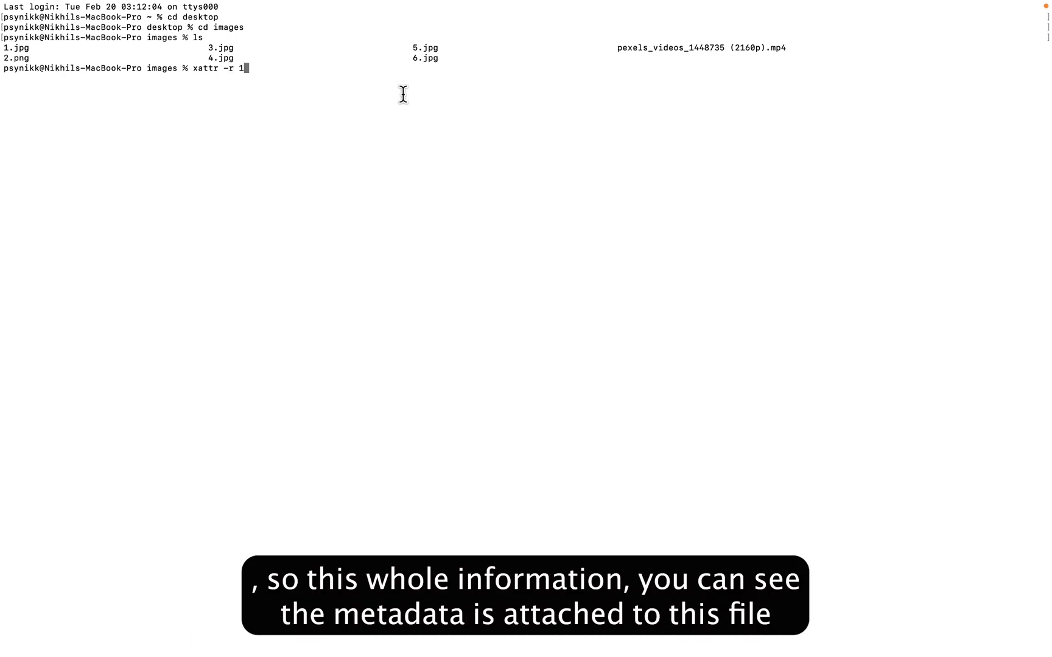
pyautogui.press('Return')
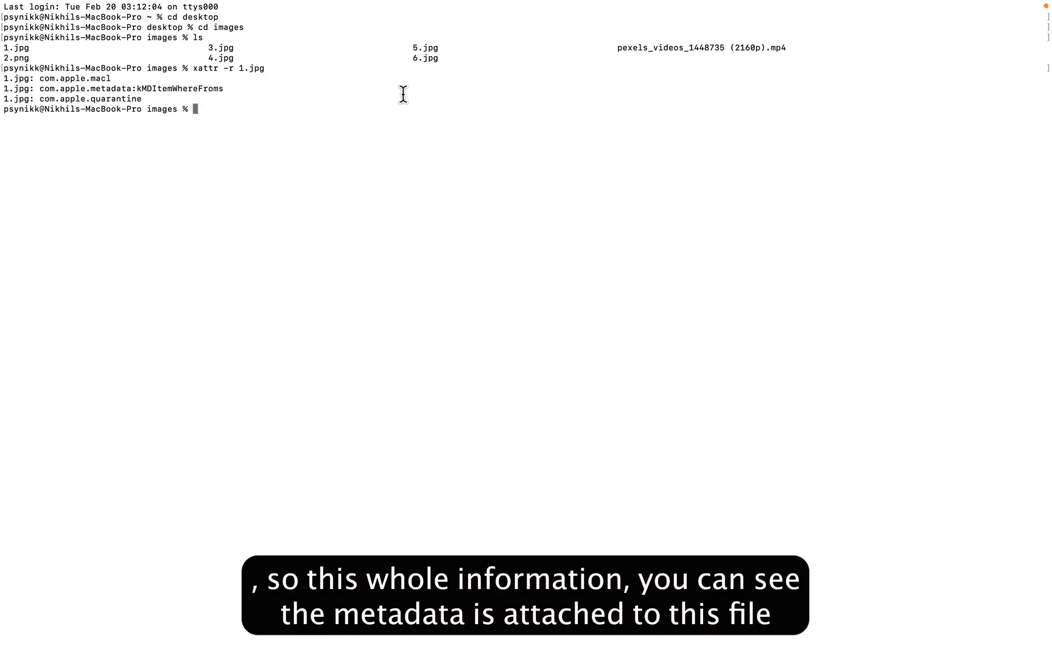
pyautogui.moveTo(127, 99)
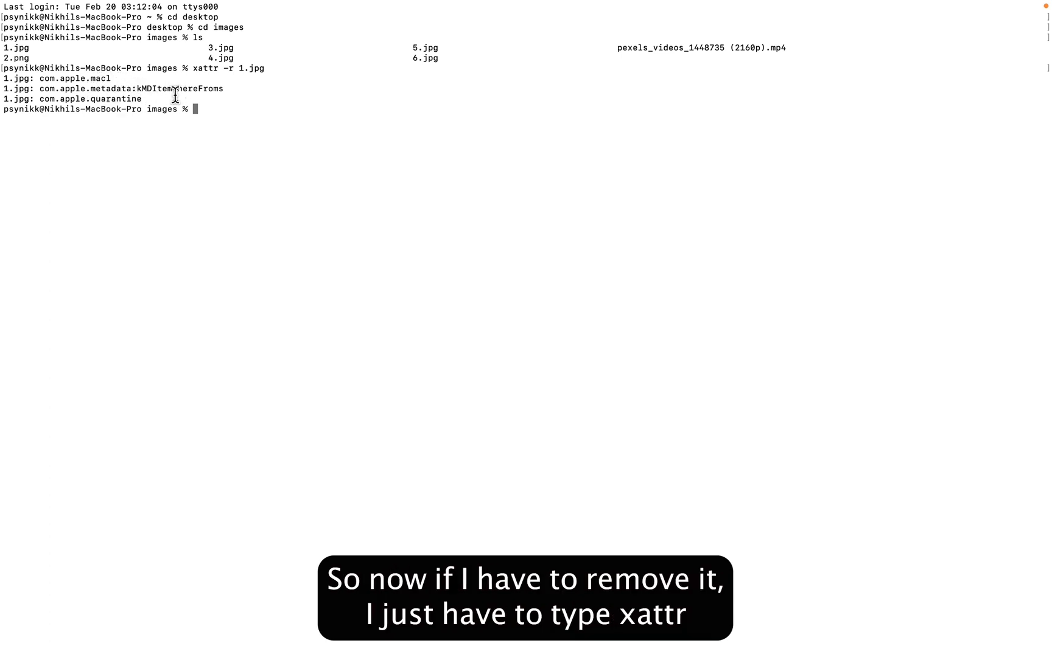
pyautogui.write('xa')
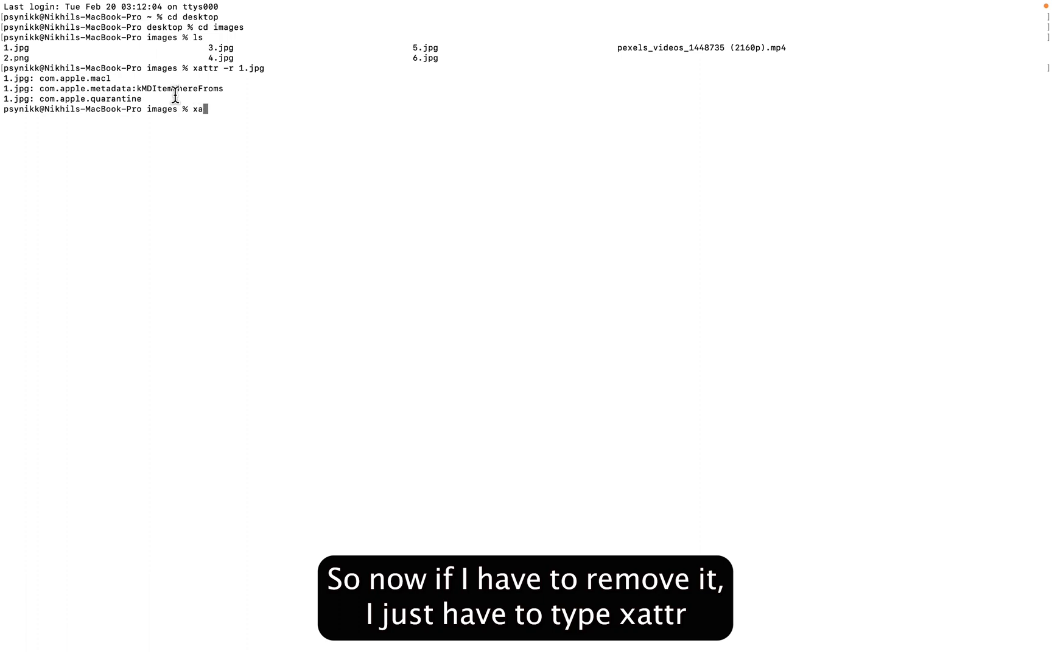
pyautogui.write('ttr -c')
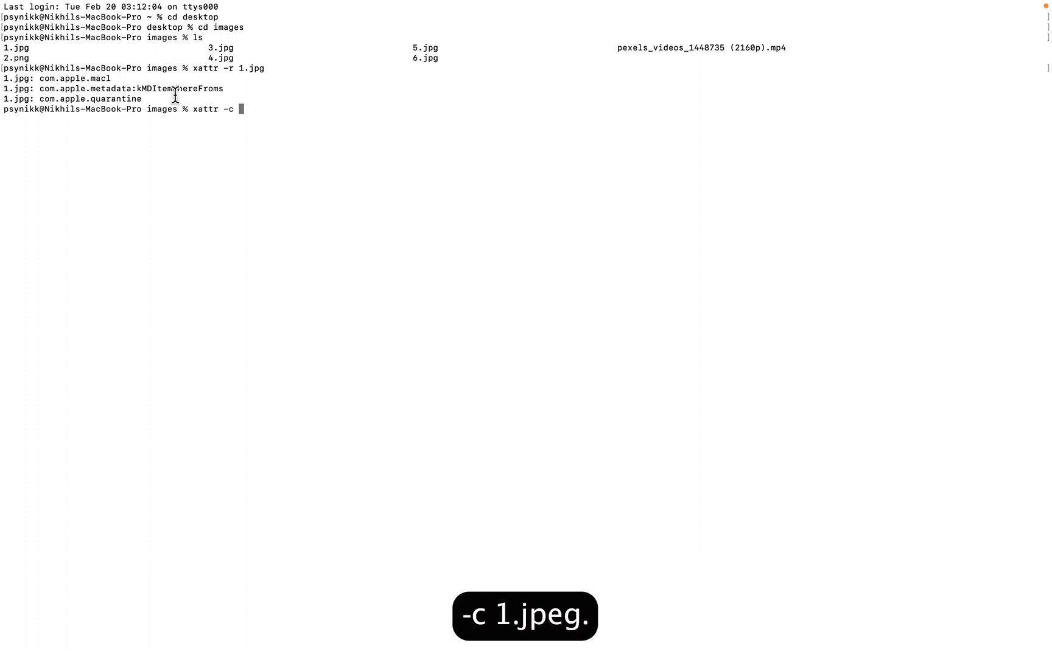
pyautogui.write('1.jpg')
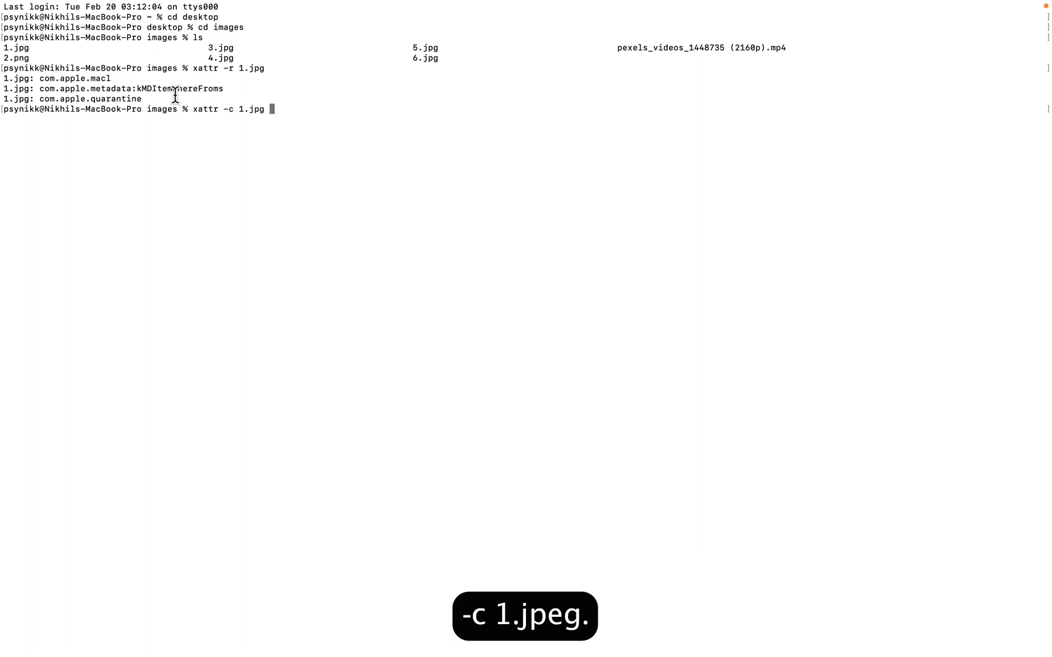
pyautogui.press('Return')
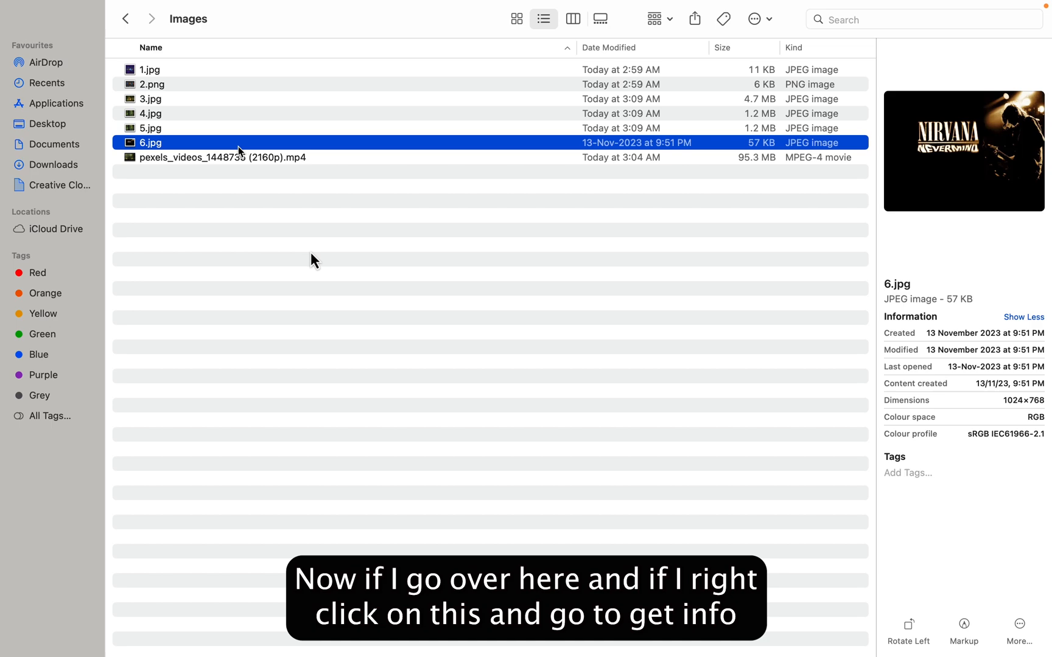
pyautogui.click(150, 69)
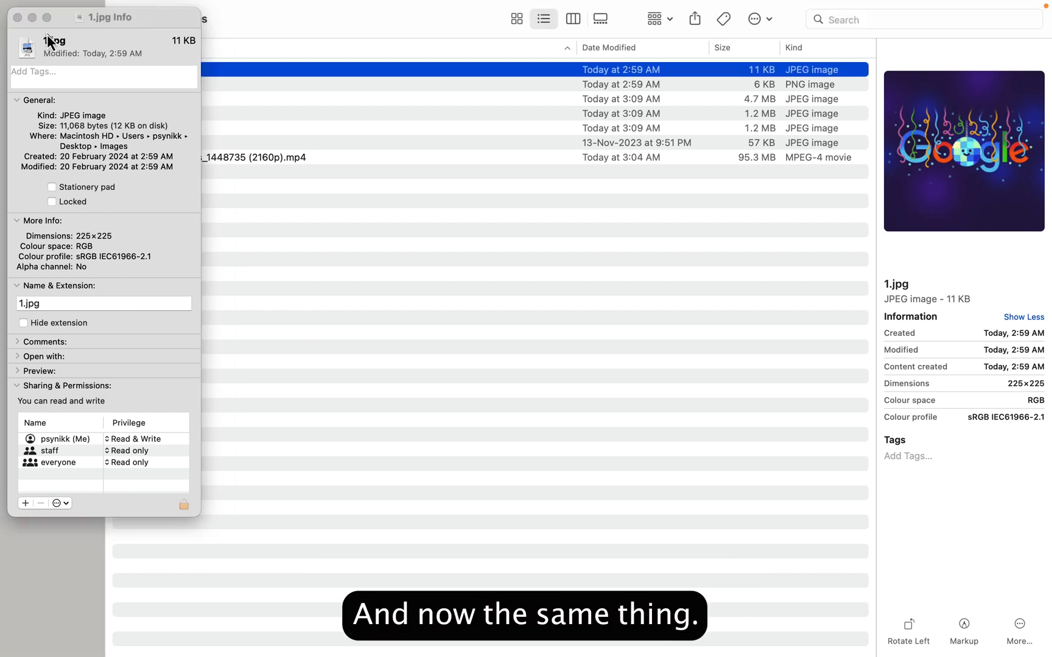
pyautogui.click(18, 17)
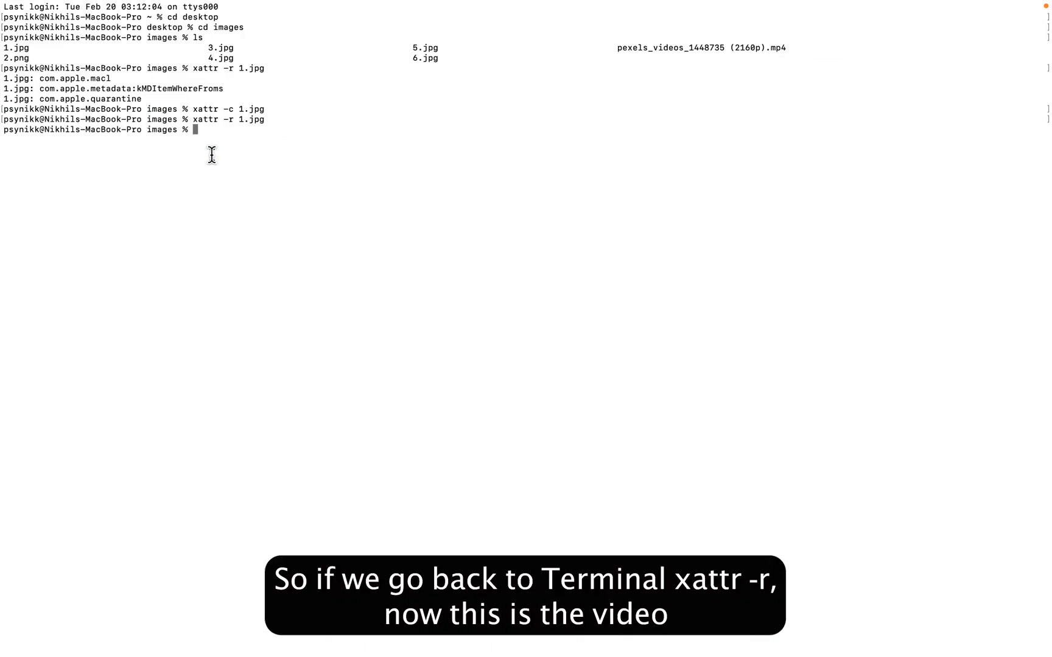
pyautogui.write('xattr -r pexels_videos_1448735\\ \\(2160p\\).mp4')
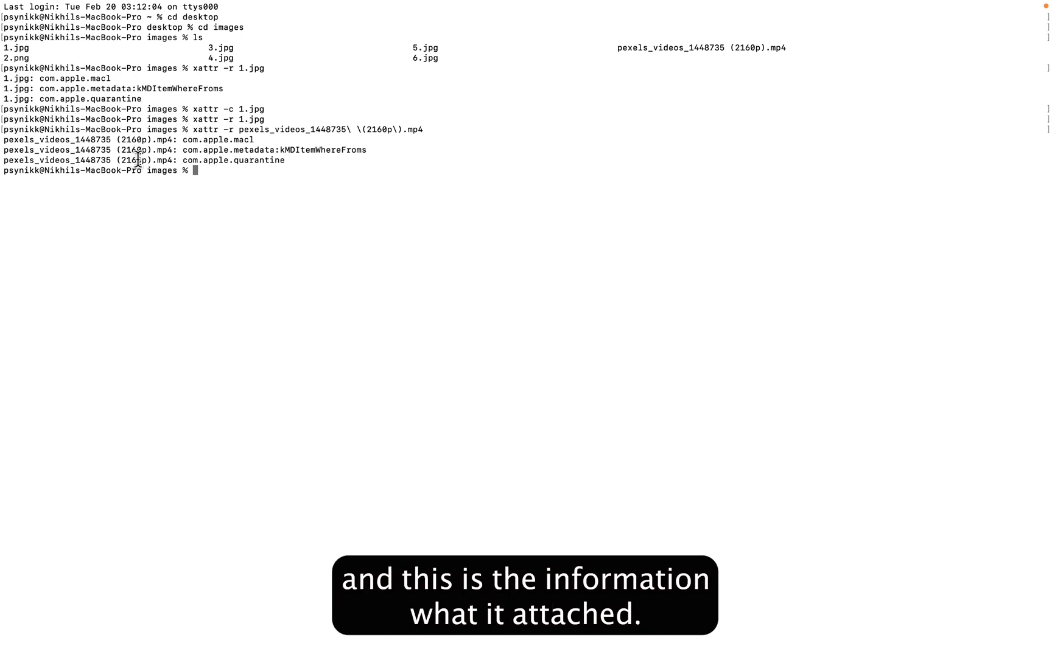
pyautogui.write('xattr -c')
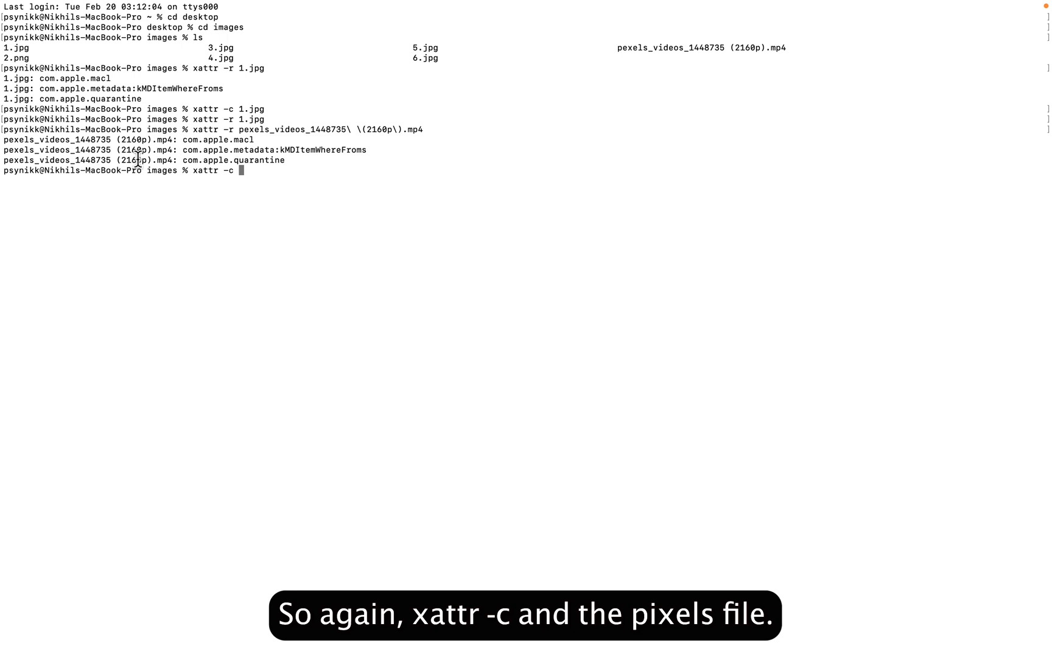
pyautogui.write('pexels_videos_1448735\\ \\(2160p\\).mp4')
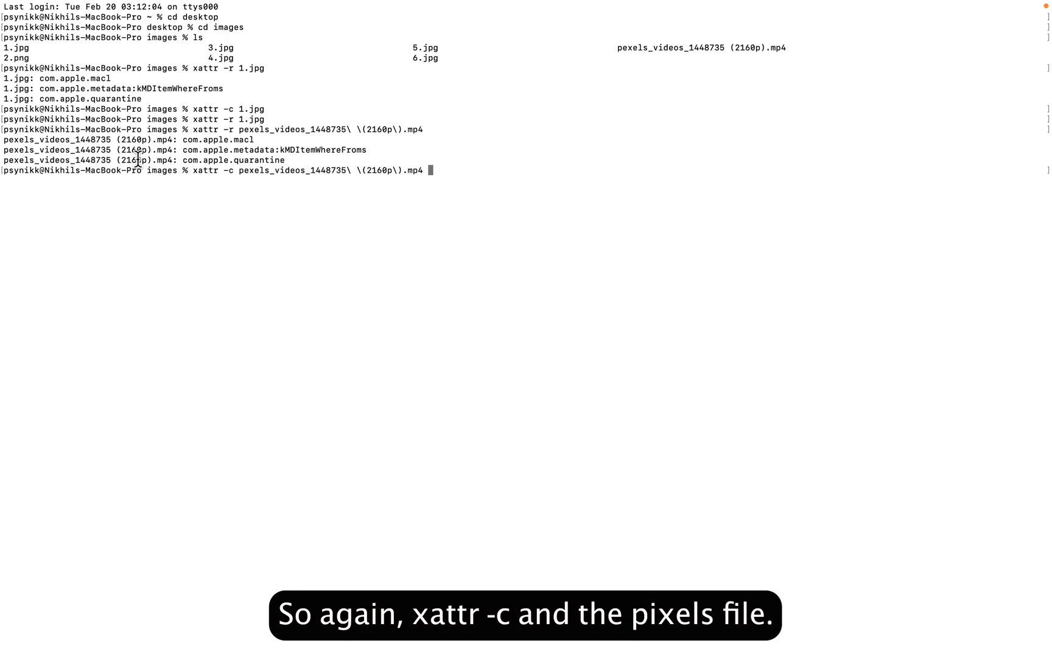
pyautogui.press('Return')
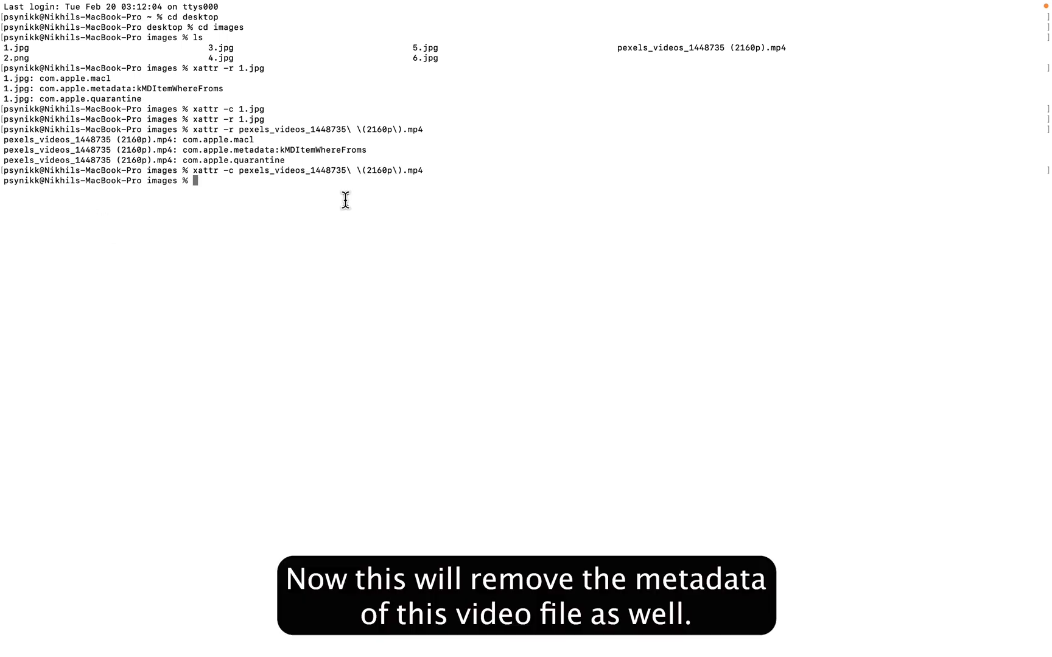
pyautogui.moveTo(256, 189)
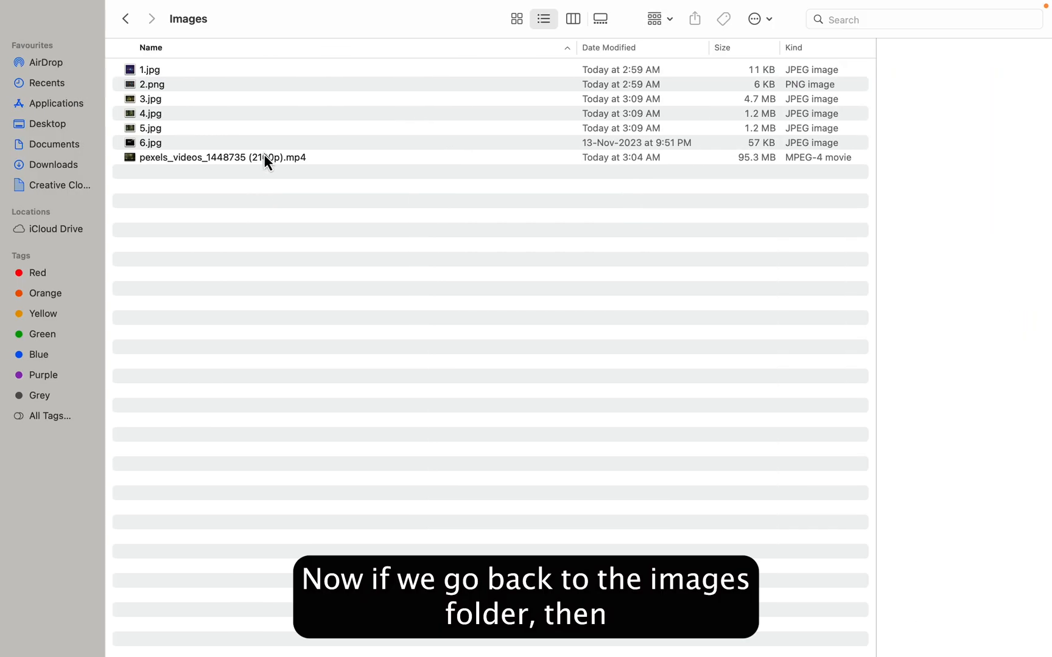
# Open Get Info for the pexels video to check its metadata
pyautogui.rightClick(222, 157)
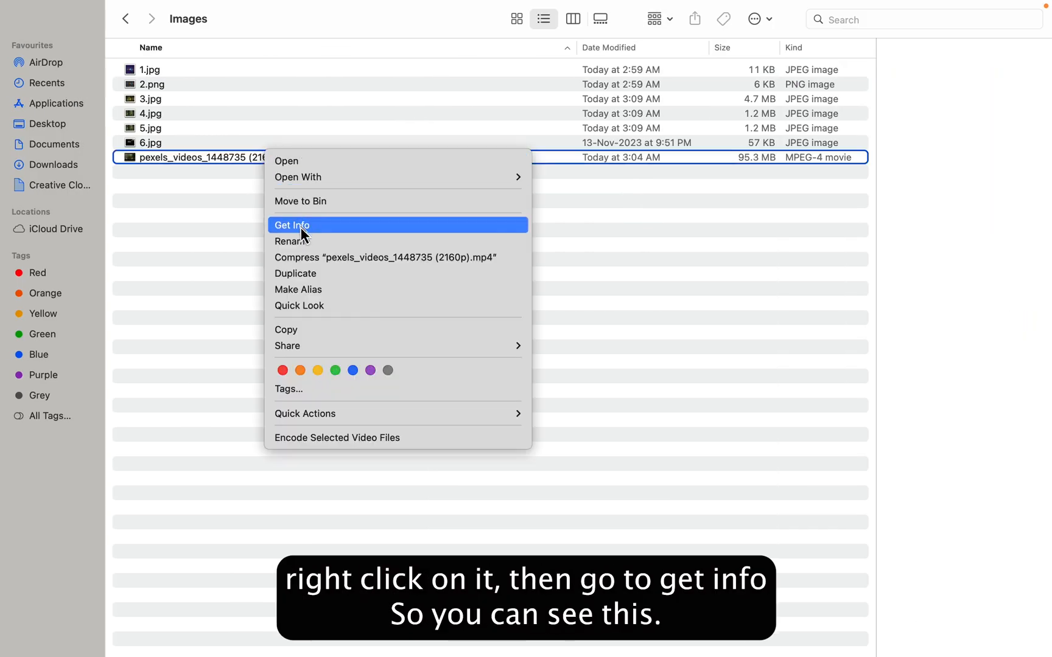
pyautogui.click(292, 225)
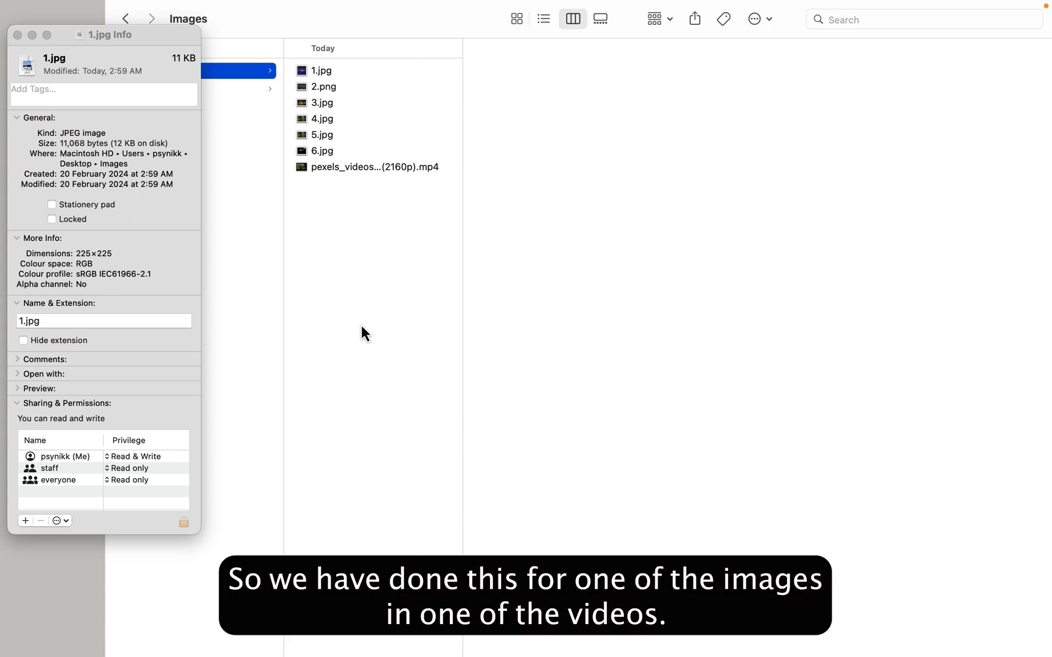
pyautogui.moveTo(340, 168)
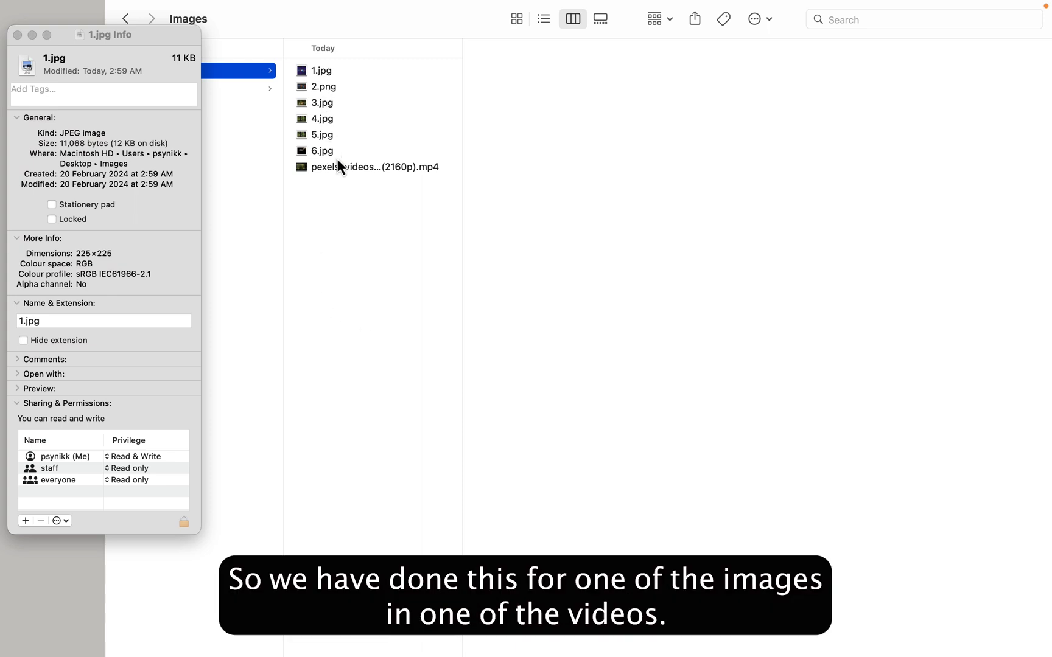
pyautogui.moveTo(257, 89)
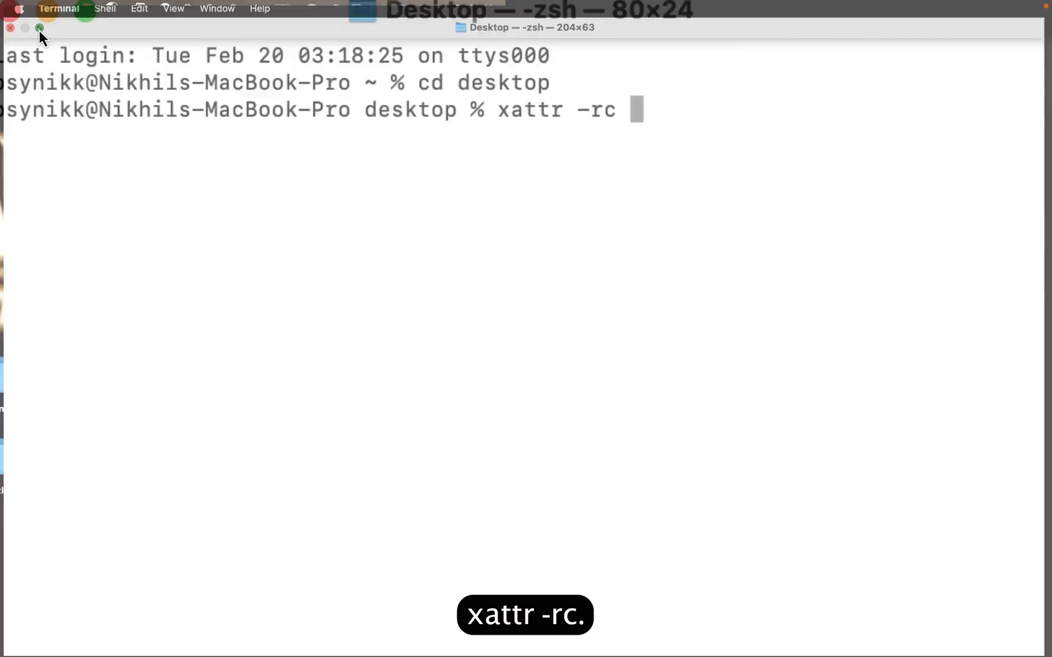
# Shrink the Terminal window and select the Images folder on the desktop
pyautogui.click(39, 28)
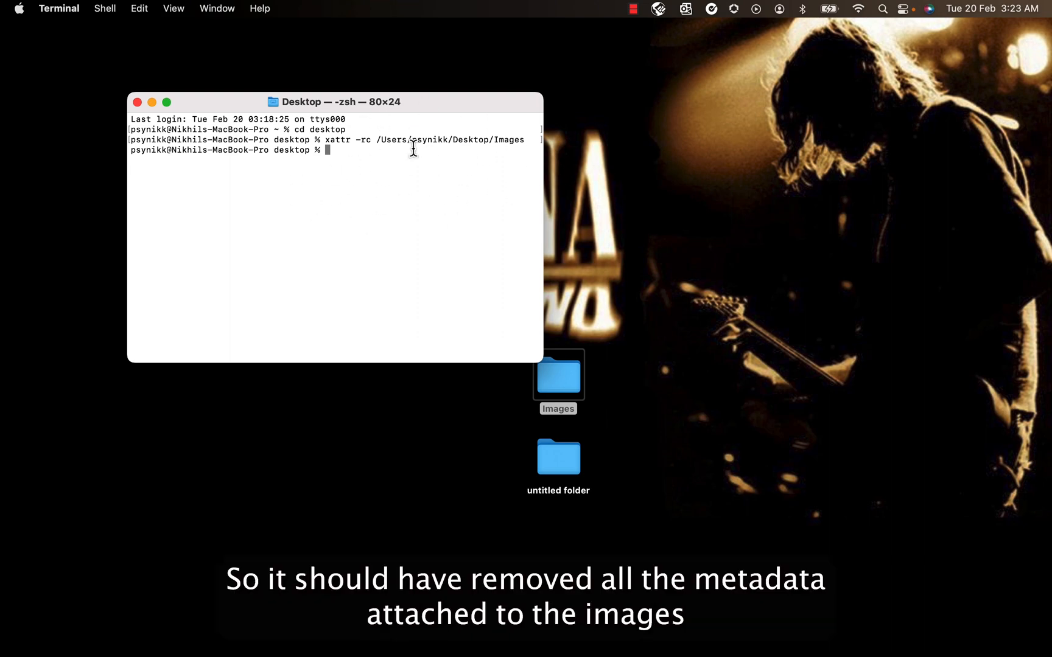
pyautogui.moveTo(471, 143)
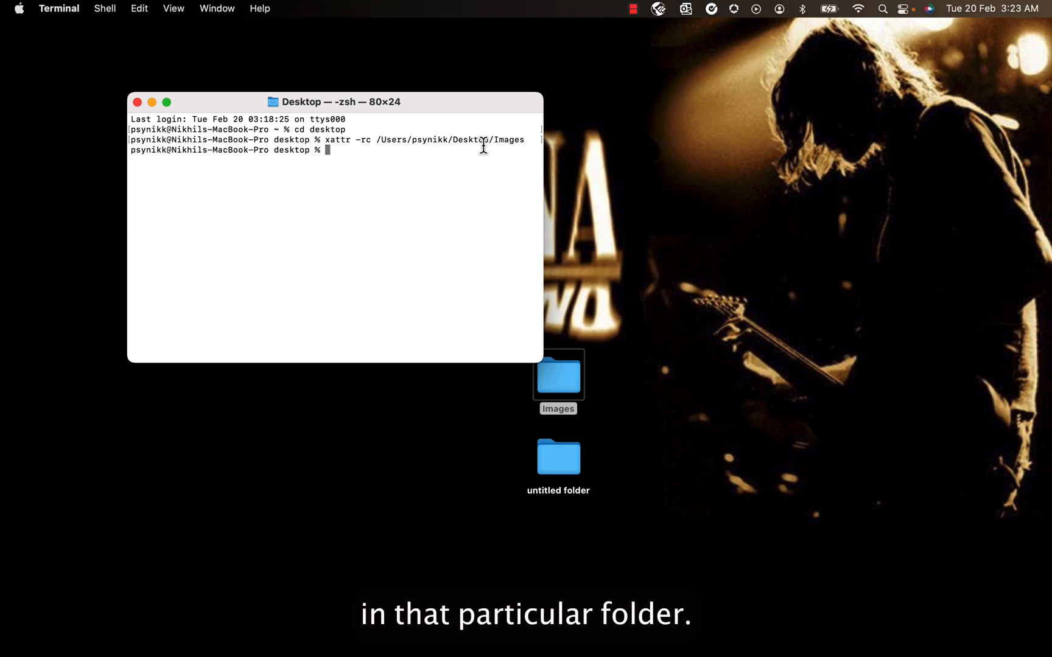
pyautogui.click(558, 375)
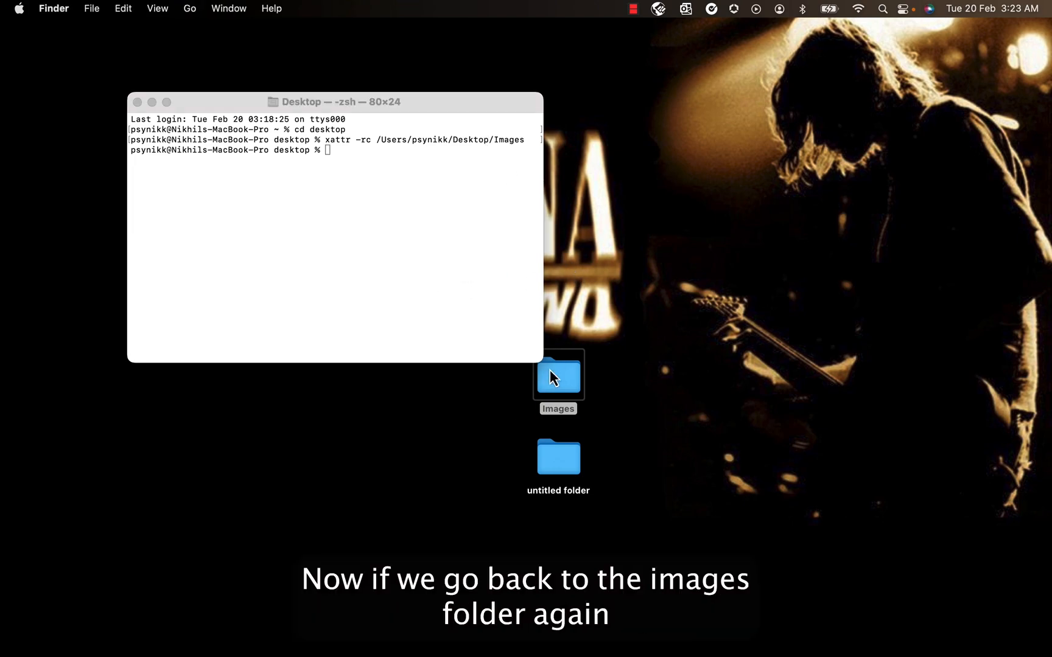
# Open Images and confirm Get Info for 3.jpg and 4.jpg shows no download source
pyautogui.doubleClick(557, 377)
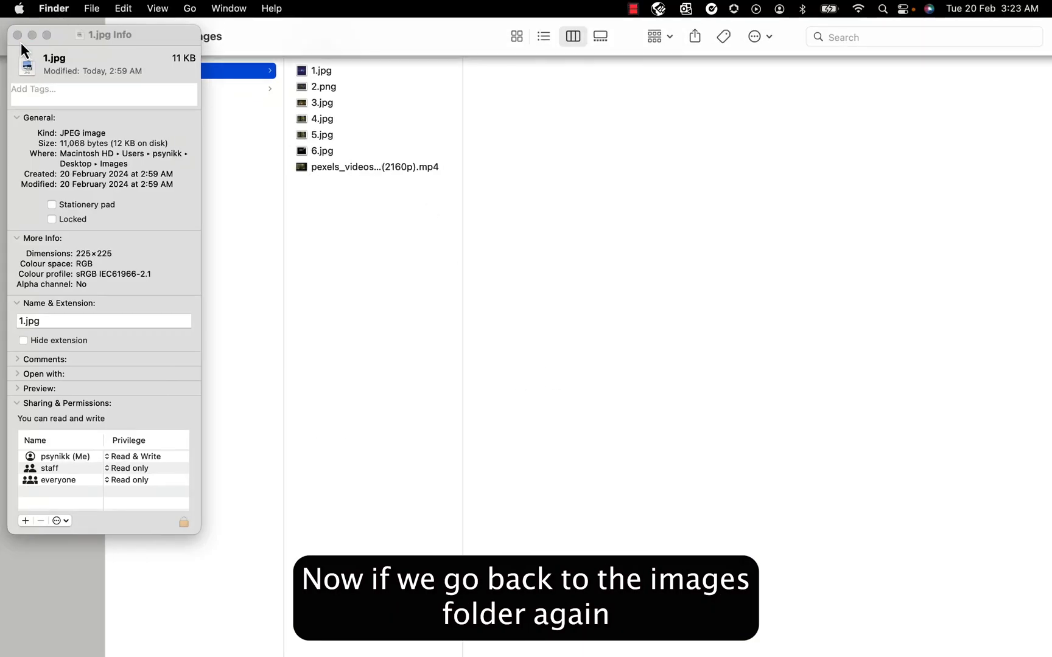
pyautogui.click(17, 35)
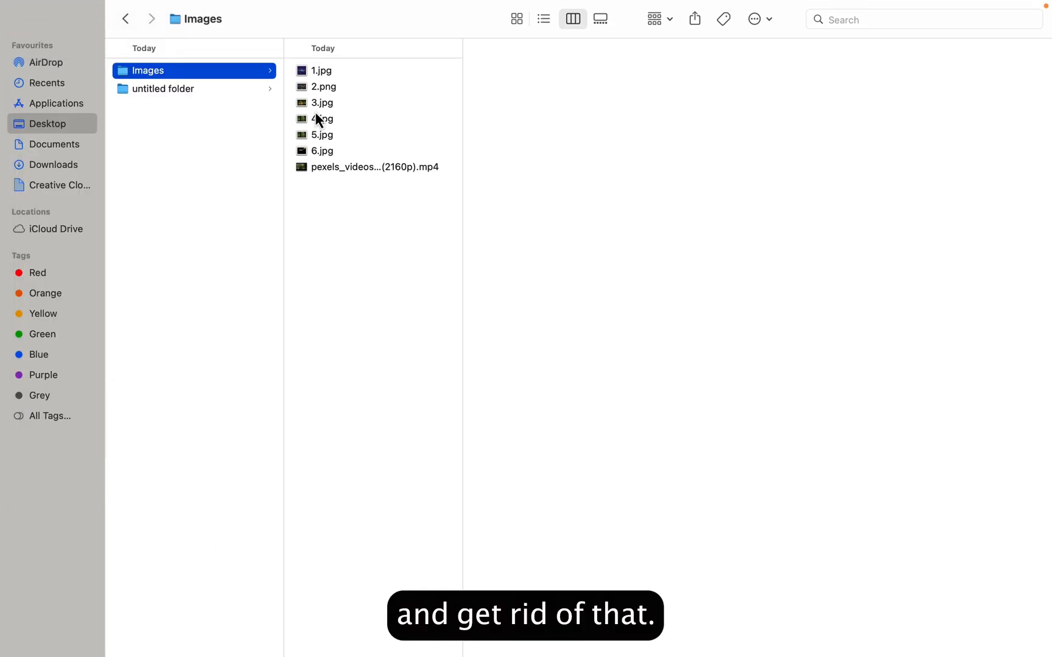
pyautogui.rightClick(321, 103)
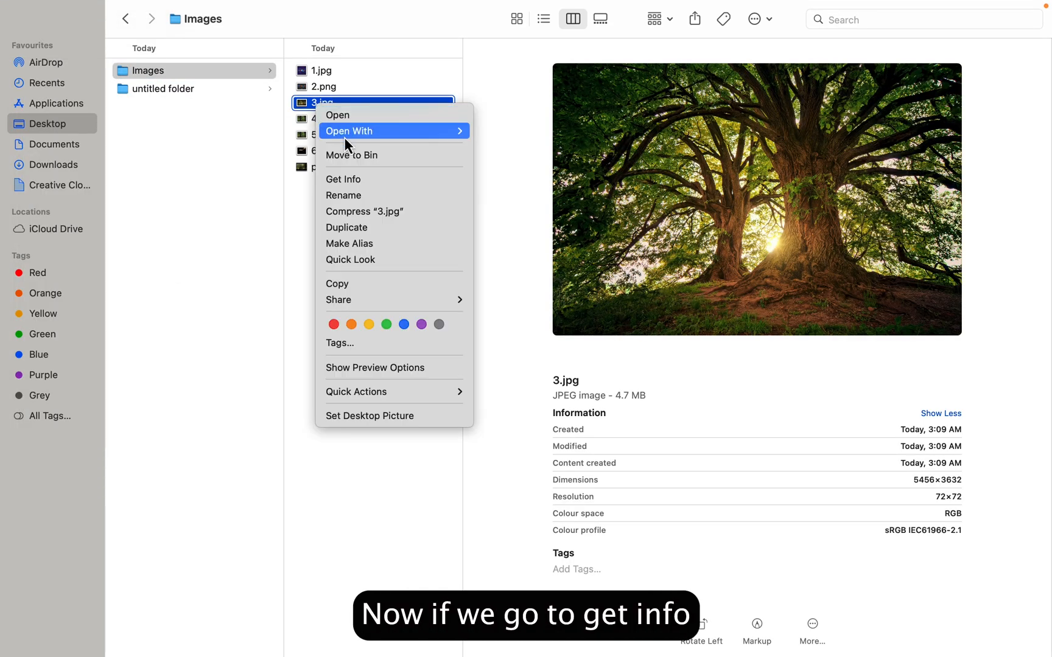
pyautogui.click(344, 179)
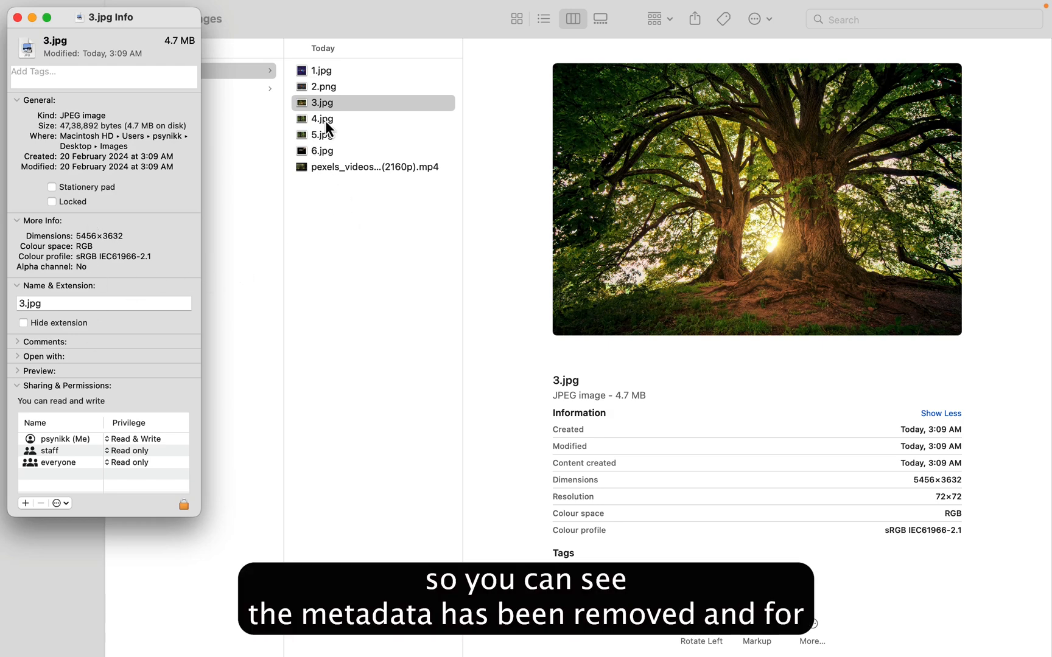
pyautogui.rightClick(321, 118)
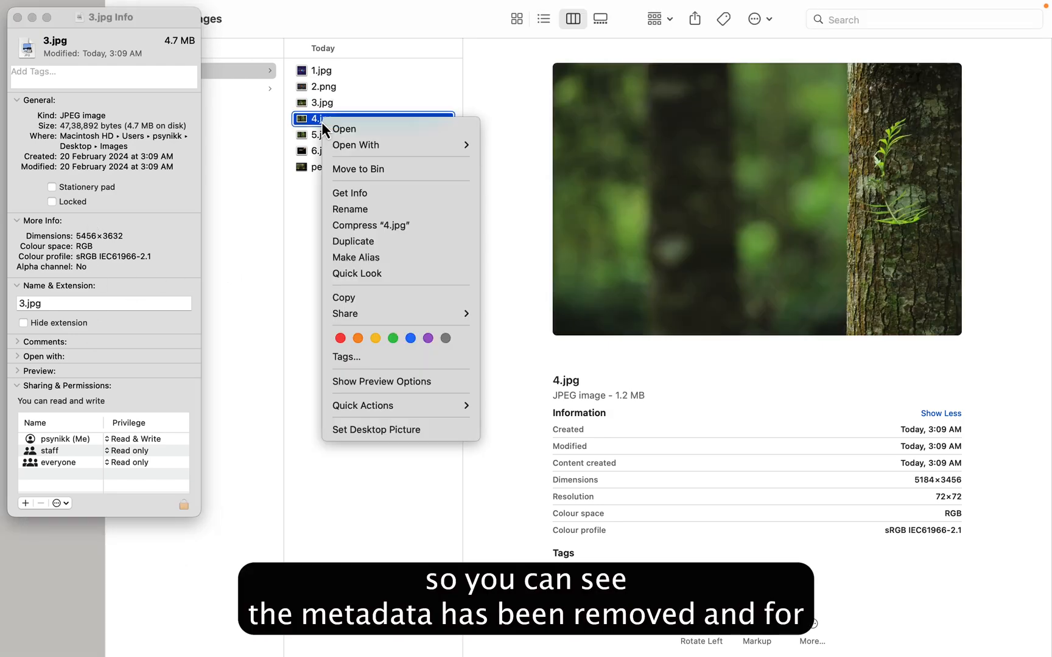
pyautogui.click(349, 193)
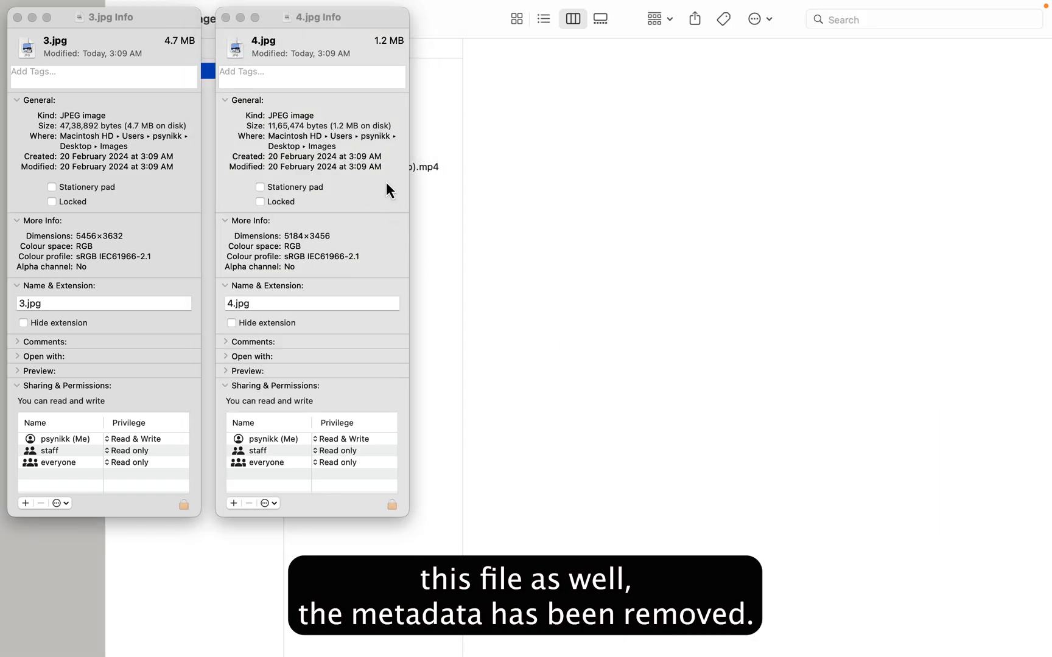
pyautogui.click(227, 17)
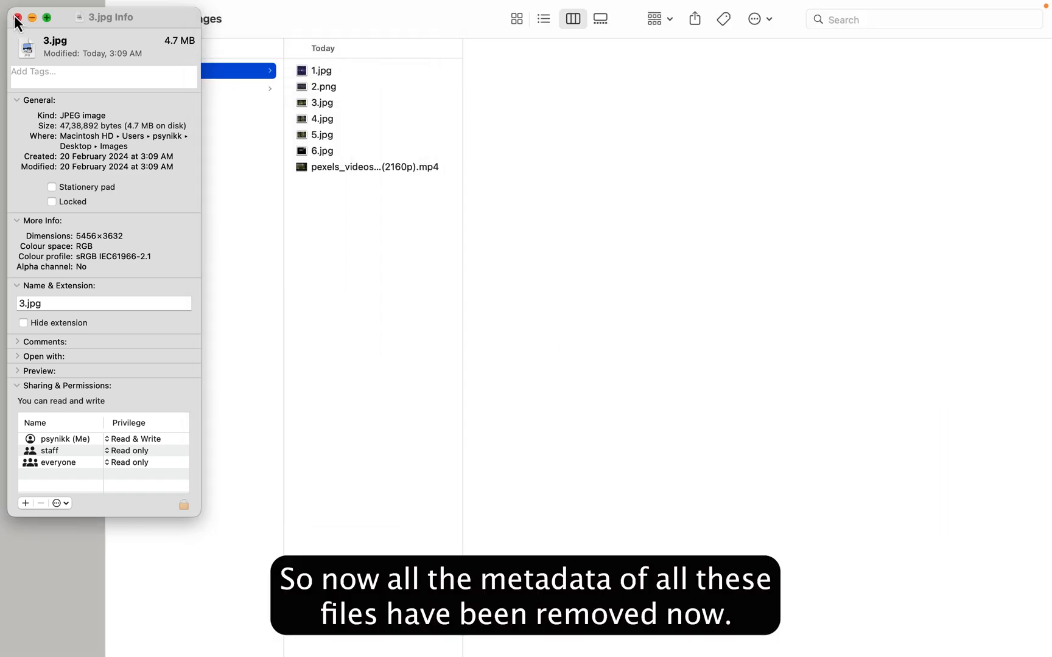
pyautogui.click(17, 21)
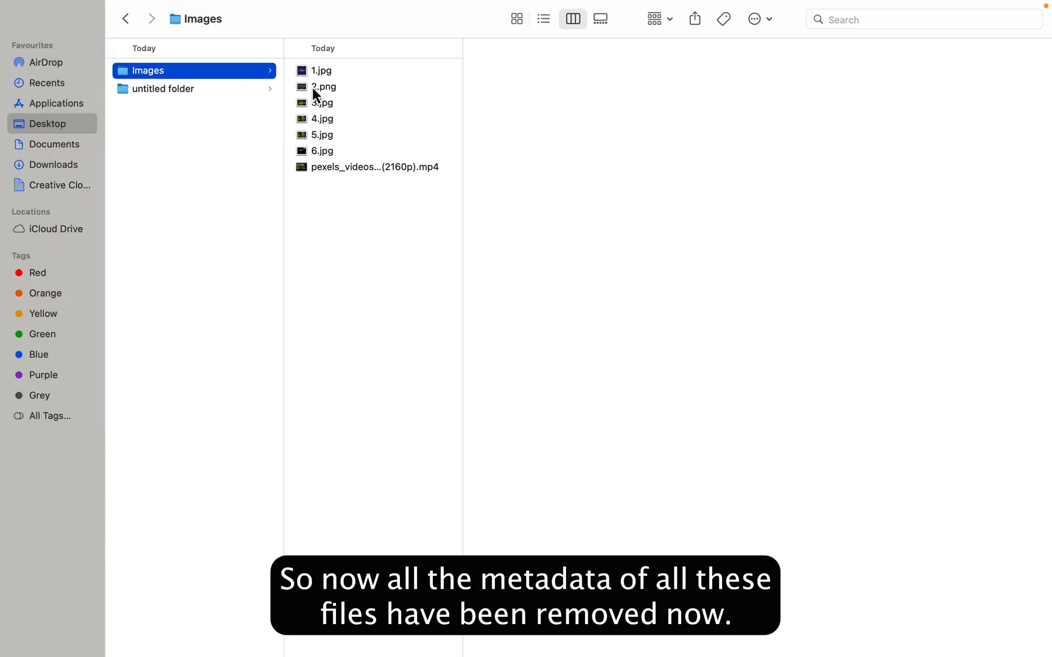